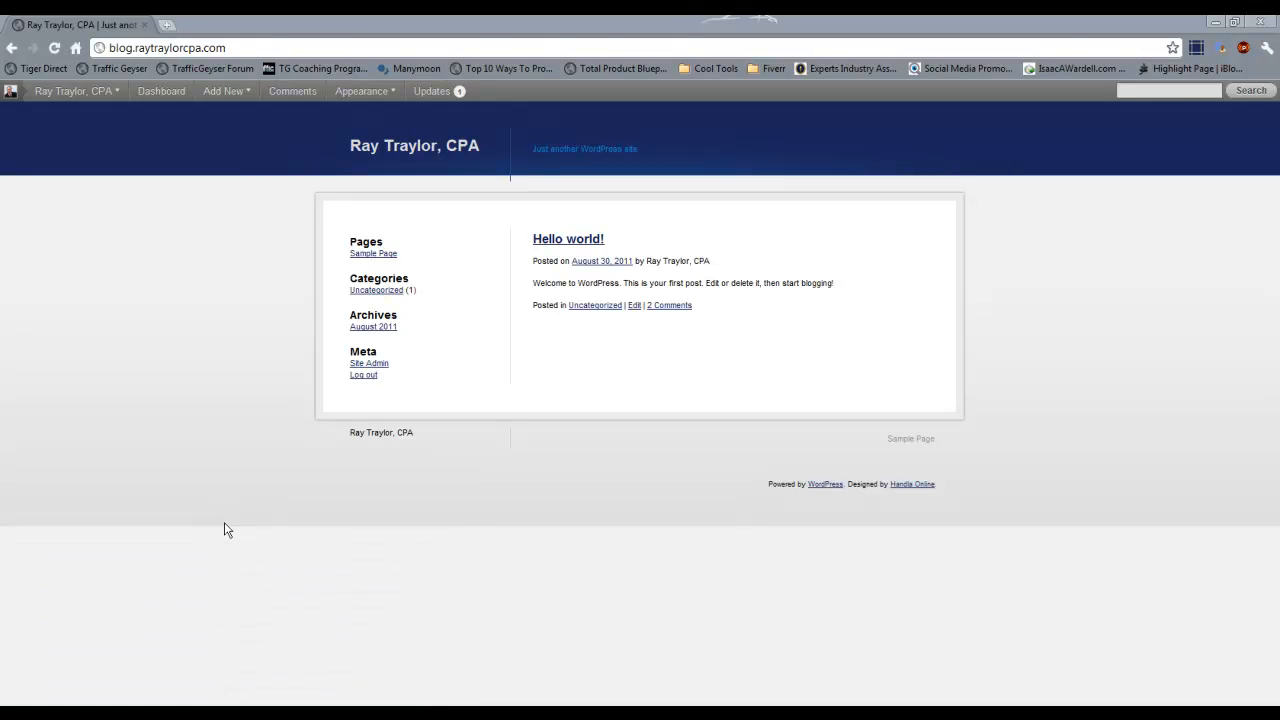
pyautogui.moveTo(194, 525)
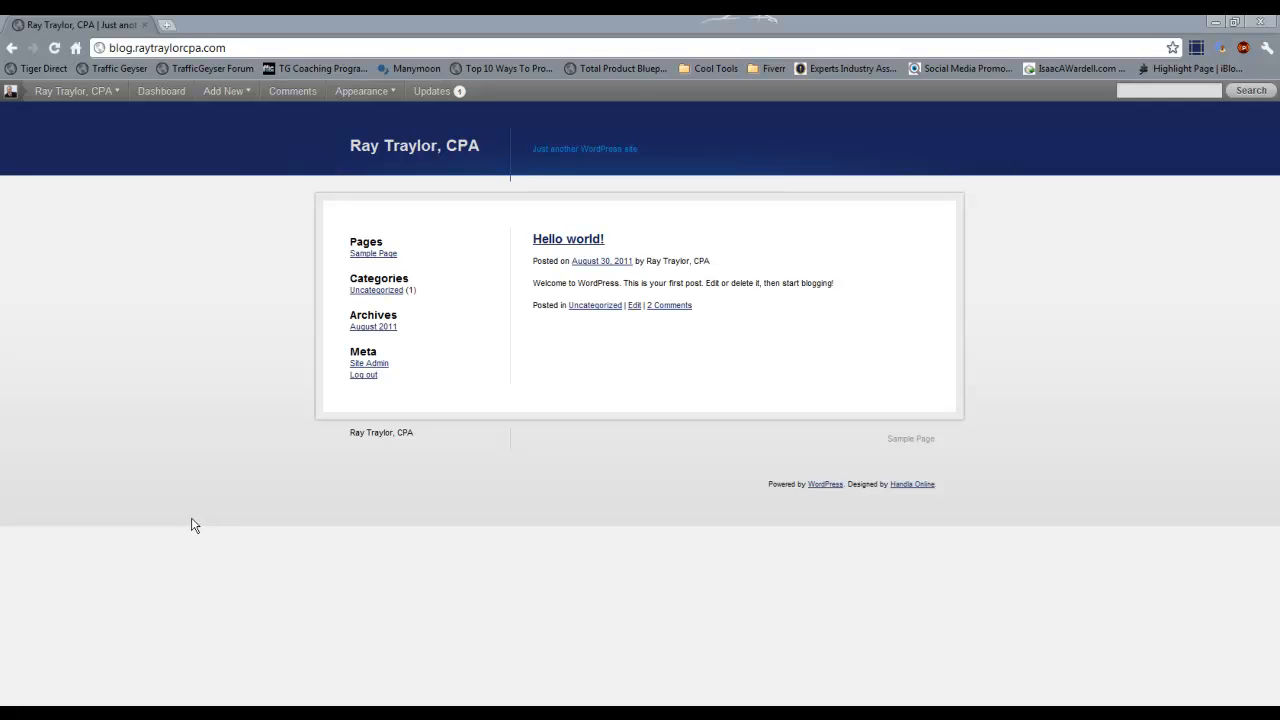
pyautogui.moveTo(140, 230)
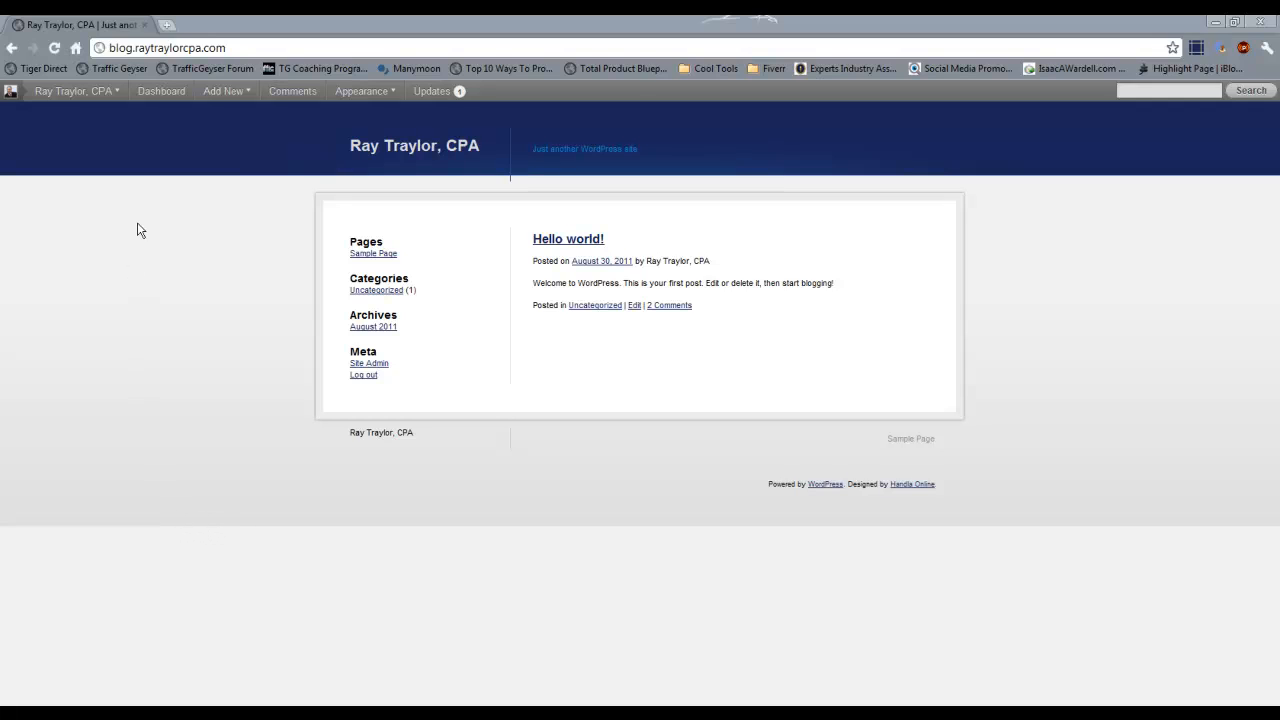
pyautogui.moveTo(160, 91)
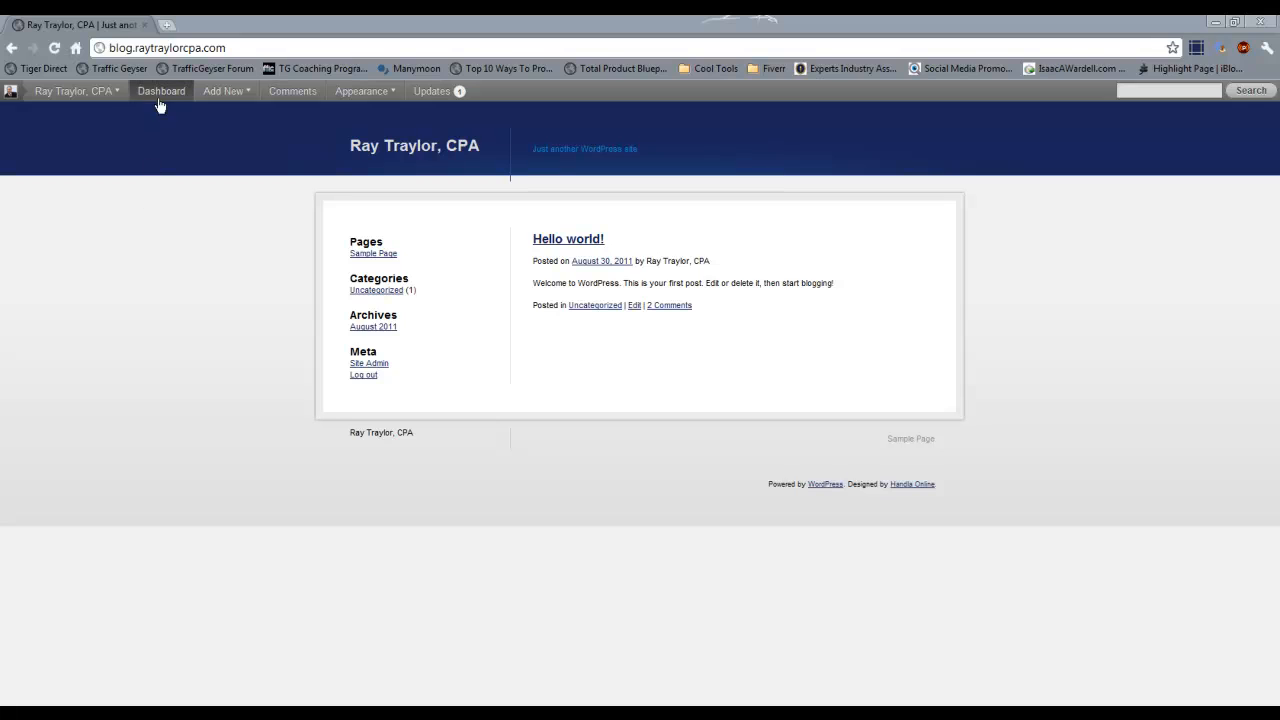
# Step: Go from the Ray Traylor, CPA blog front page to its admin dashboard
pyautogui.click(160, 91)
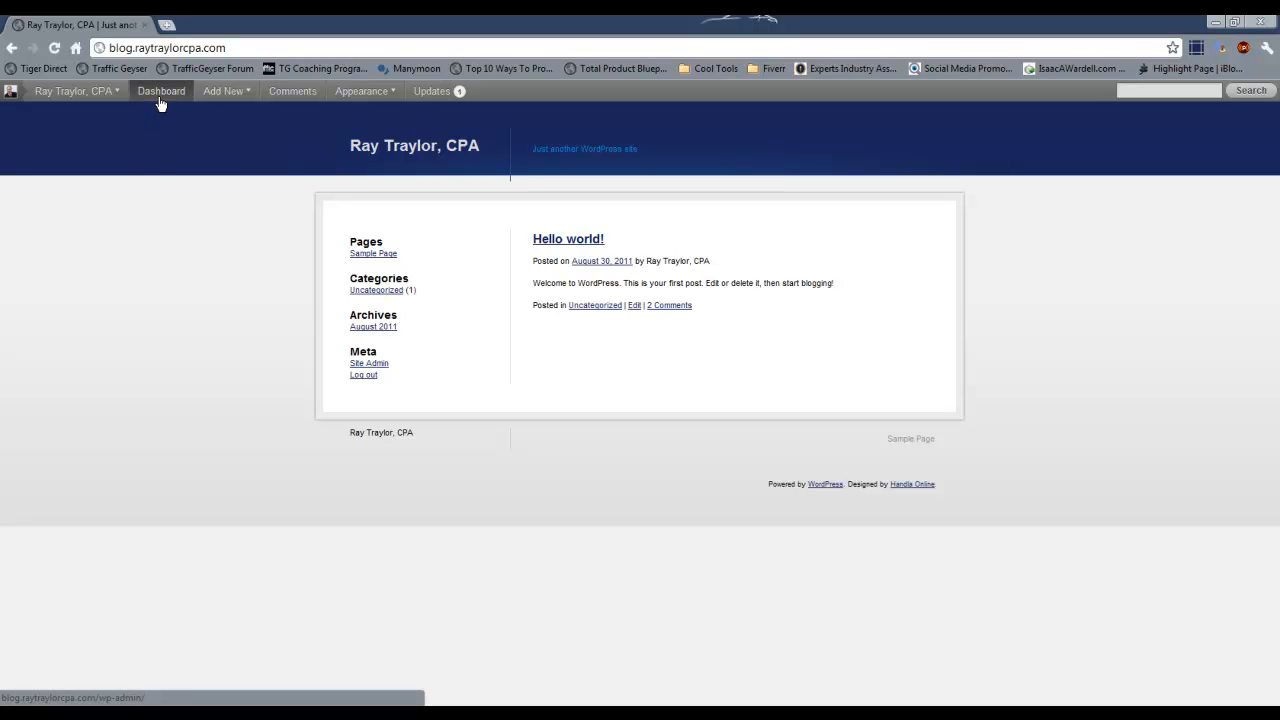
pyautogui.click(161, 91)
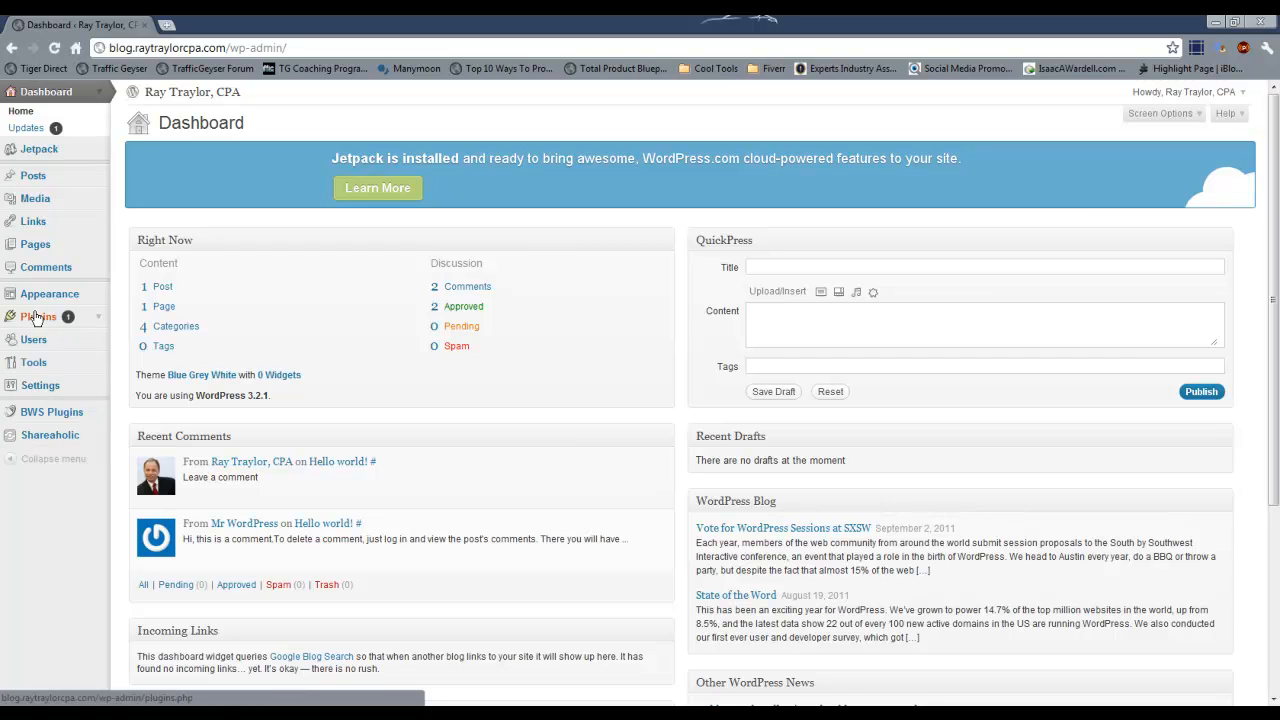
# Step: Search the plugin directory for 'Google Analytics' from the Add New plugins page
pyautogui.click(39, 316)
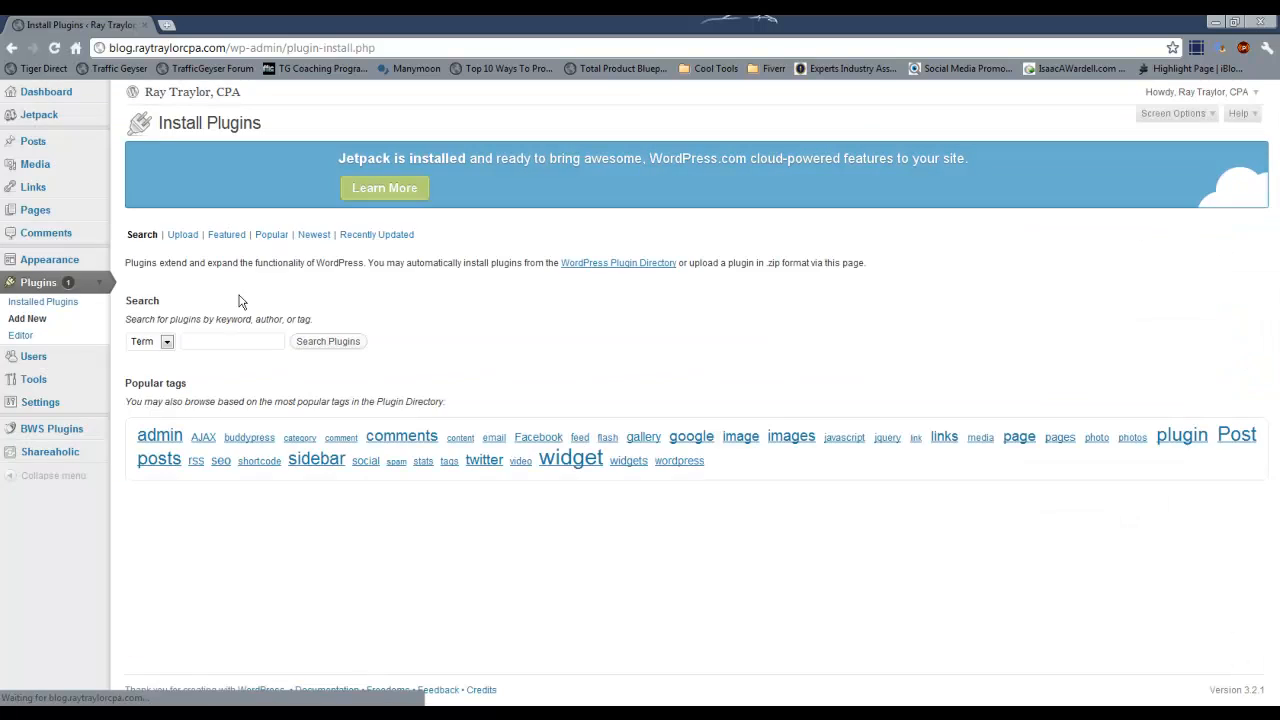
pyautogui.write('Goog')
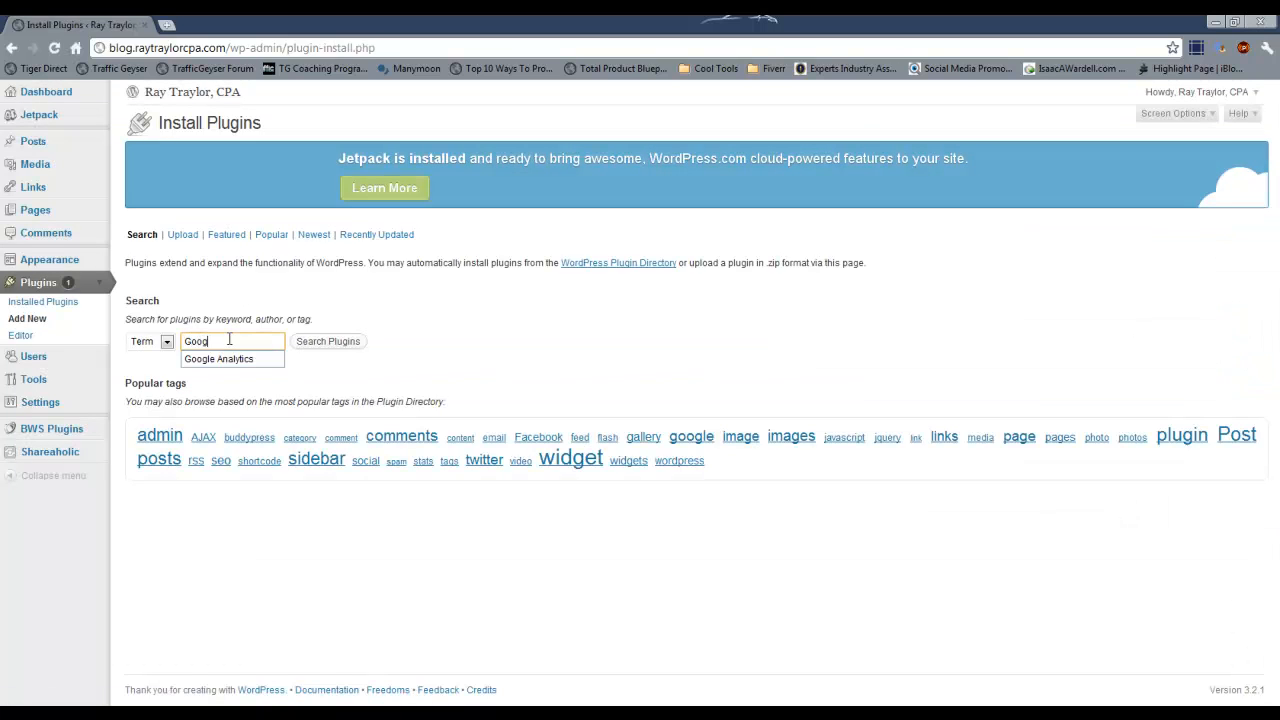
pyautogui.click(327, 341)
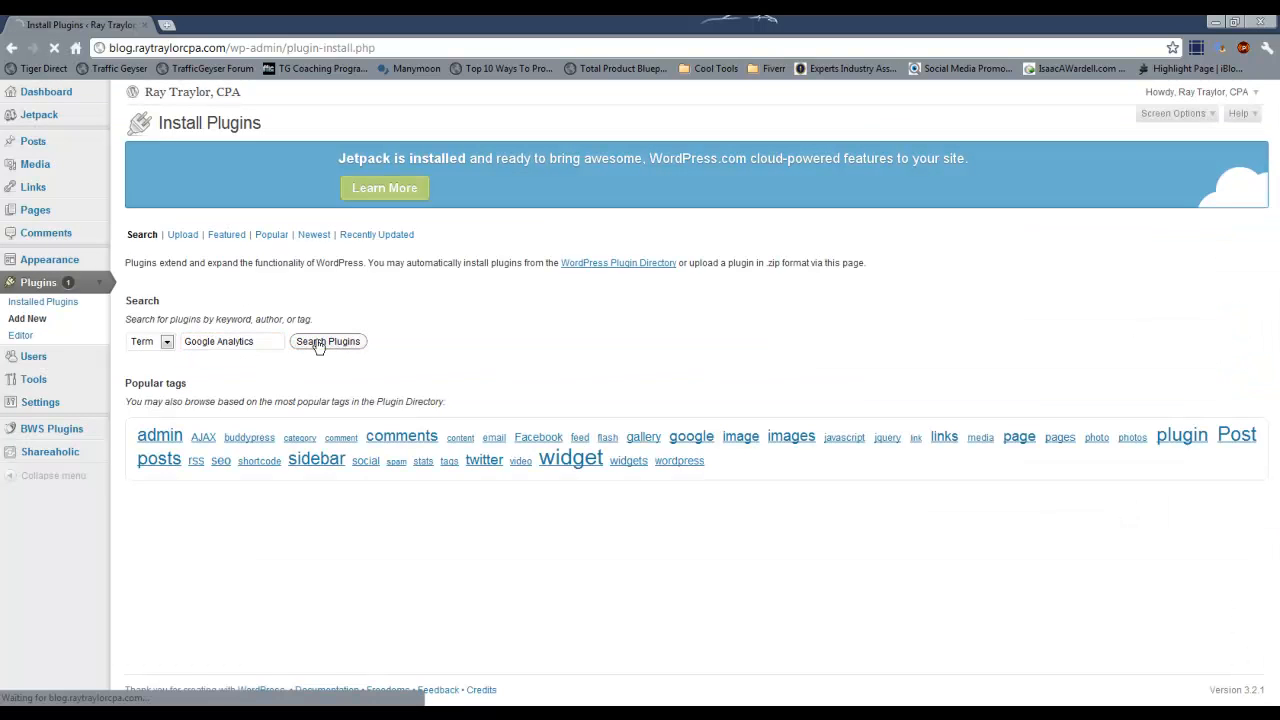
pyautogui.click(327, 341)
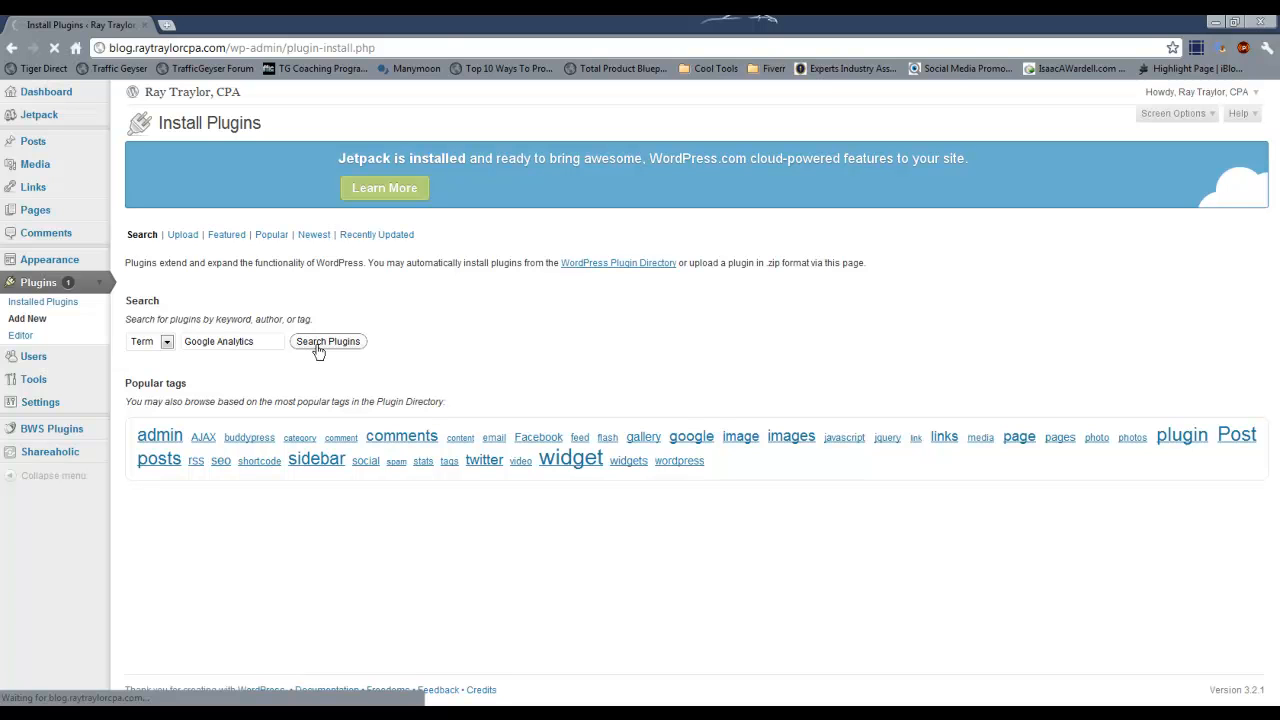
pyautogui.click(328, 341)
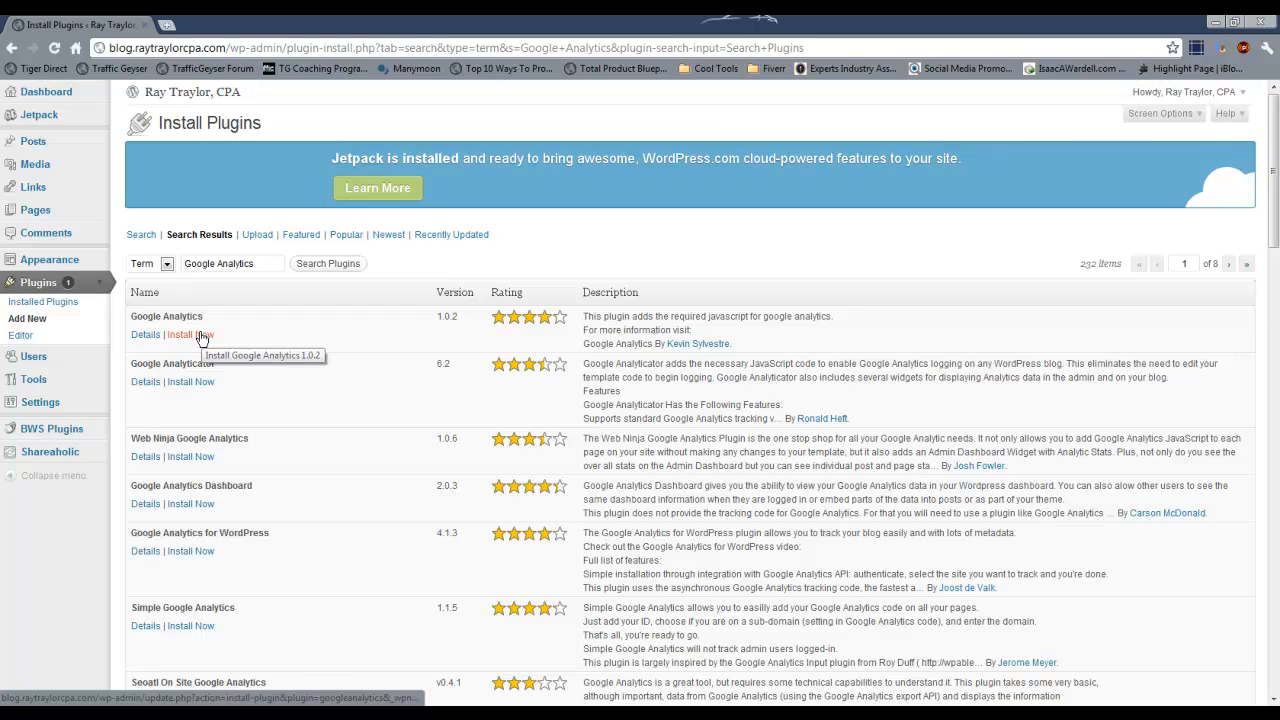
# Step: Install the Google Analytics 1.0.2 plugin, confirming the installation prompt
pyautogui.click(189, 334)
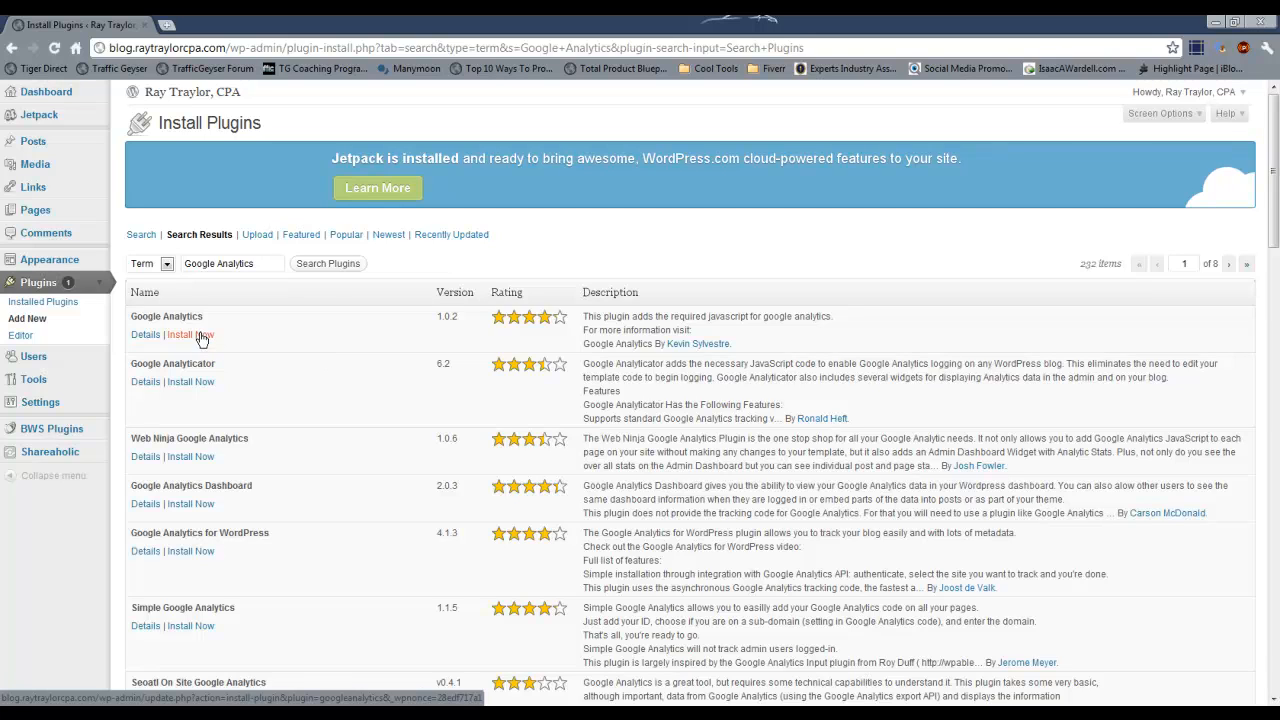
pyautogui.click(190, 334)
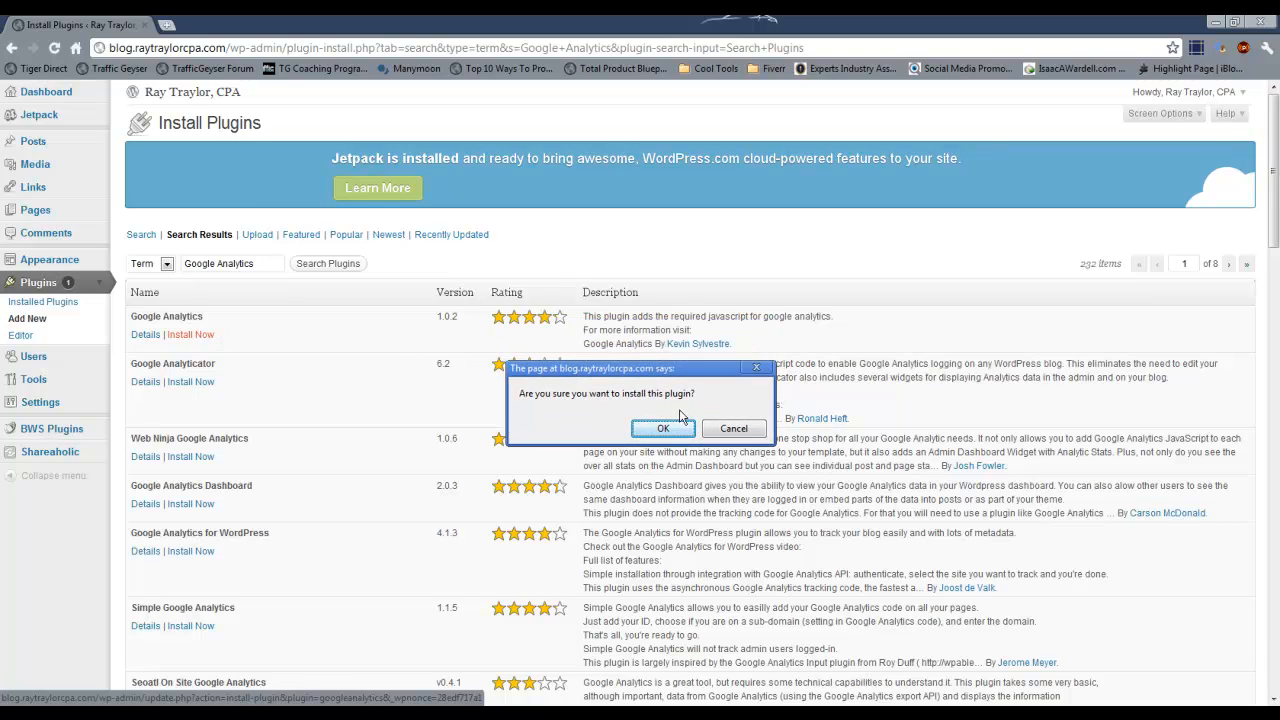
pyautogui.click(662, 428)
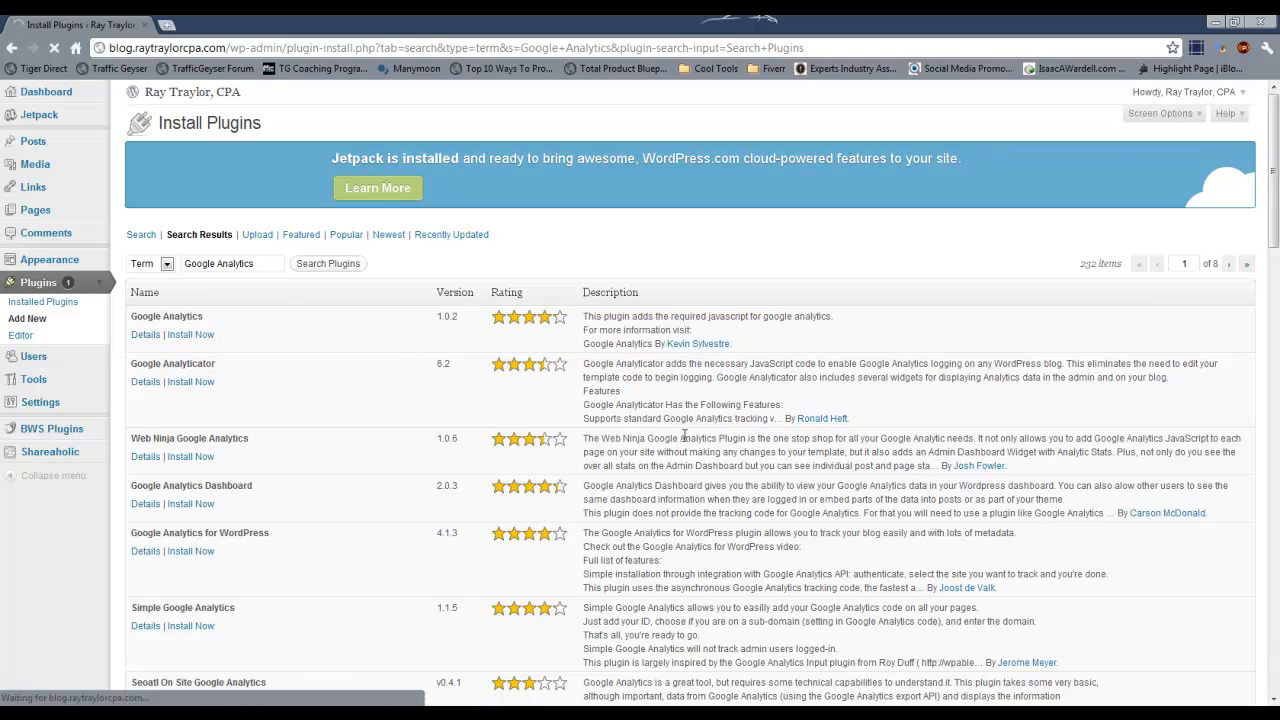
pyautogui.click(190, 334)
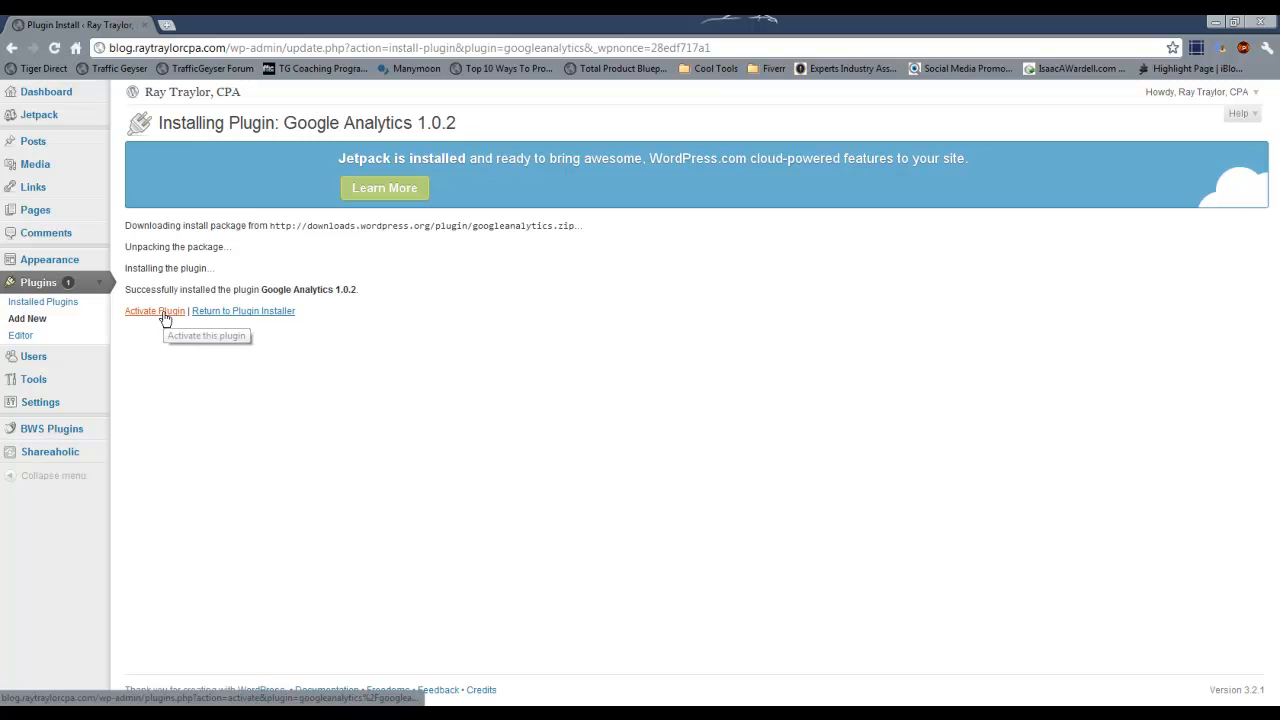
# Step: Activate the Google Analytics plugin and view its placeholder UA-0000000-0 Web Property ID under Settings
pyautogui.click(154, 310)
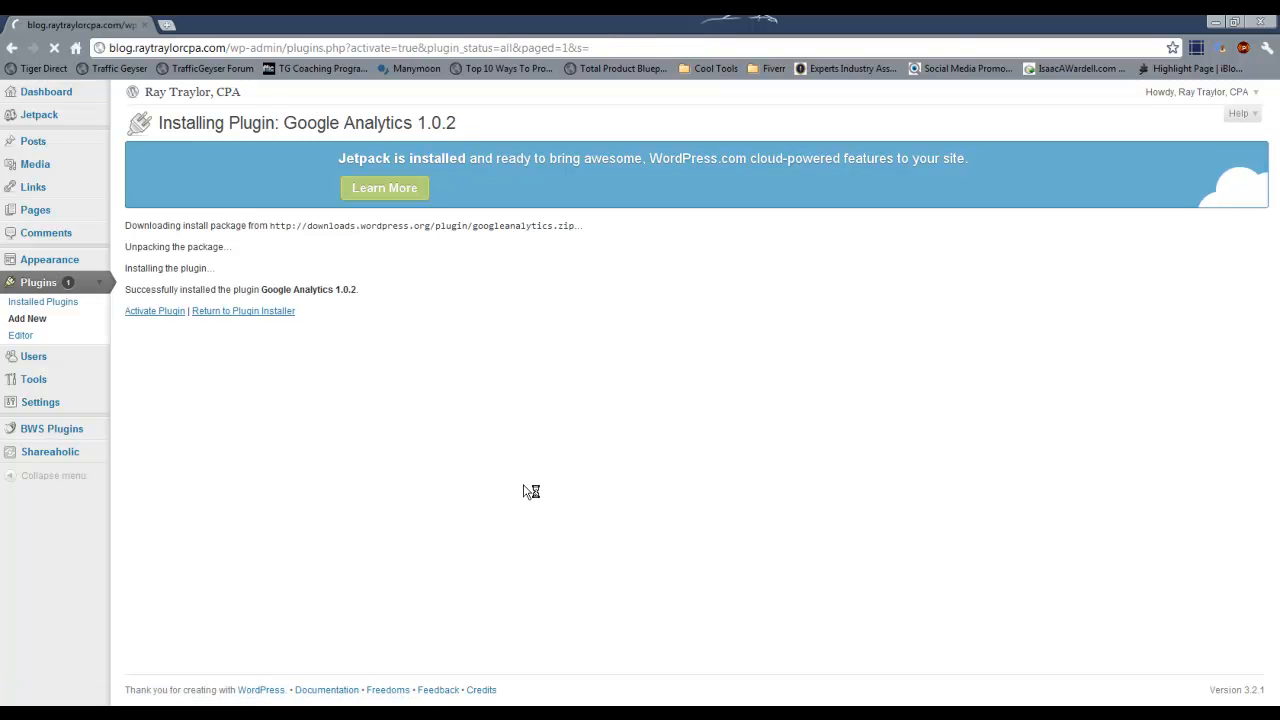
pyautogui.click(154, 310)
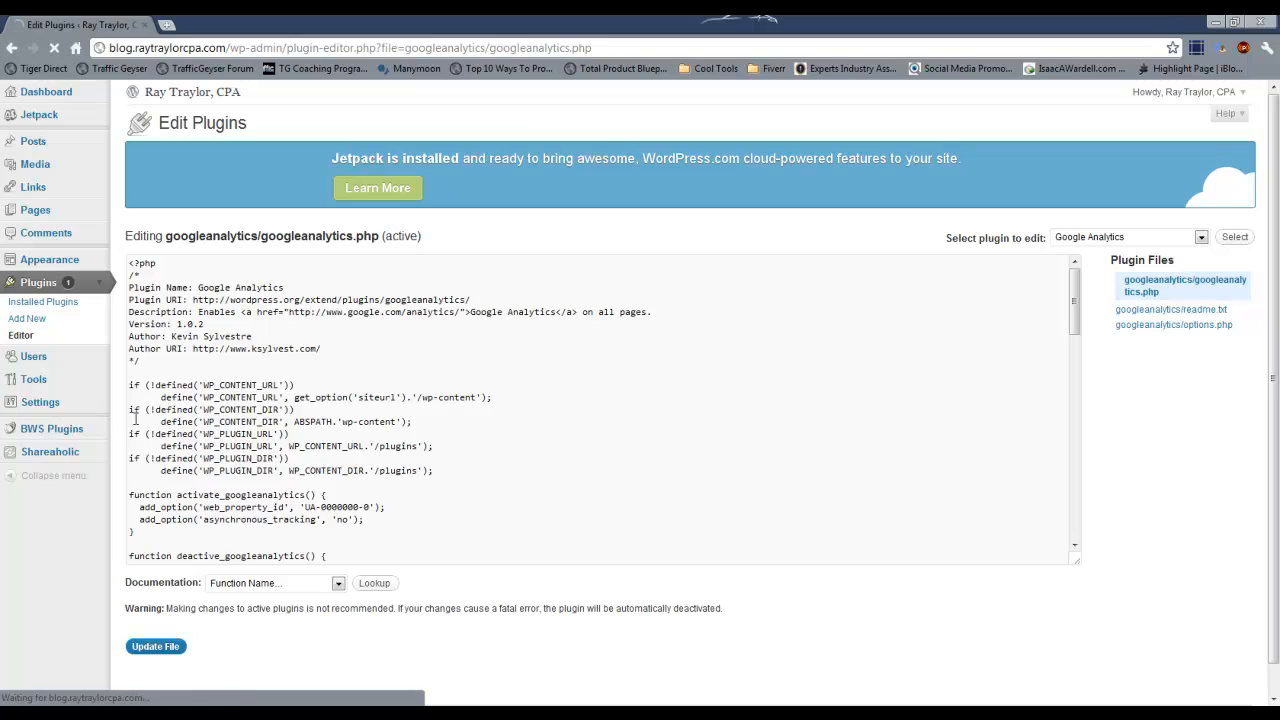
pyautogui.click(40, 351)
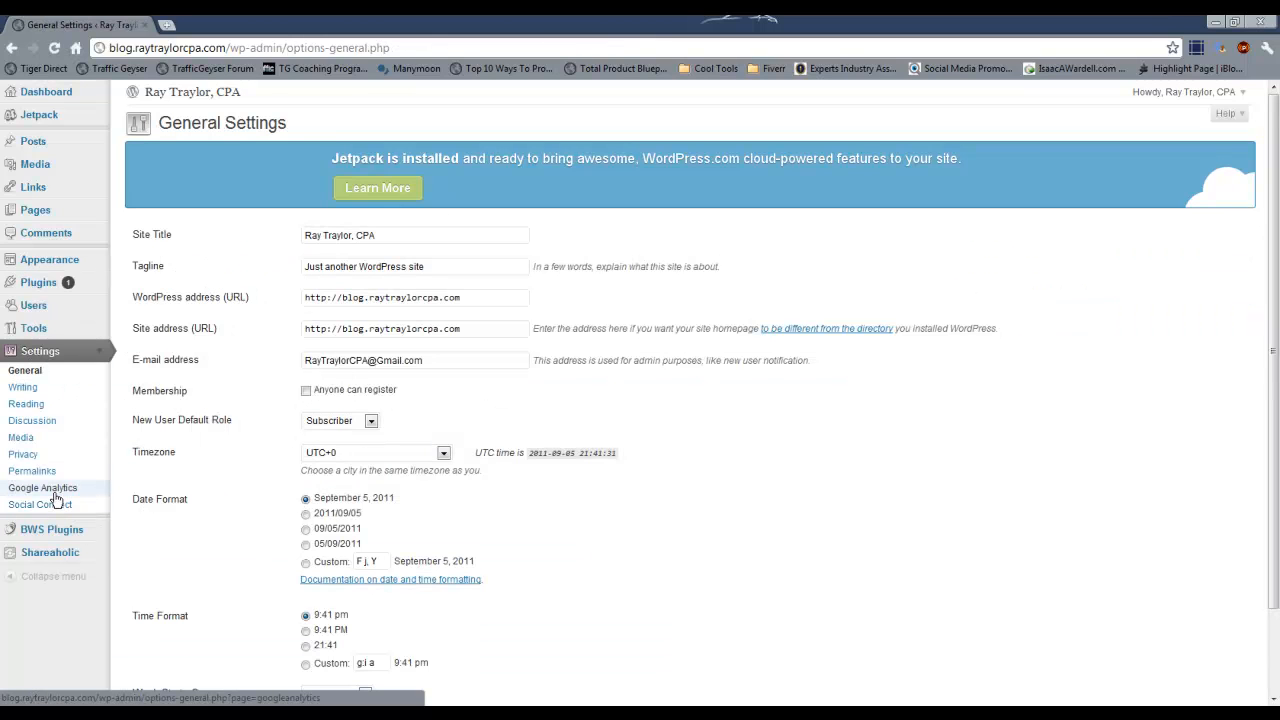
pyautogui.click(42, 487)
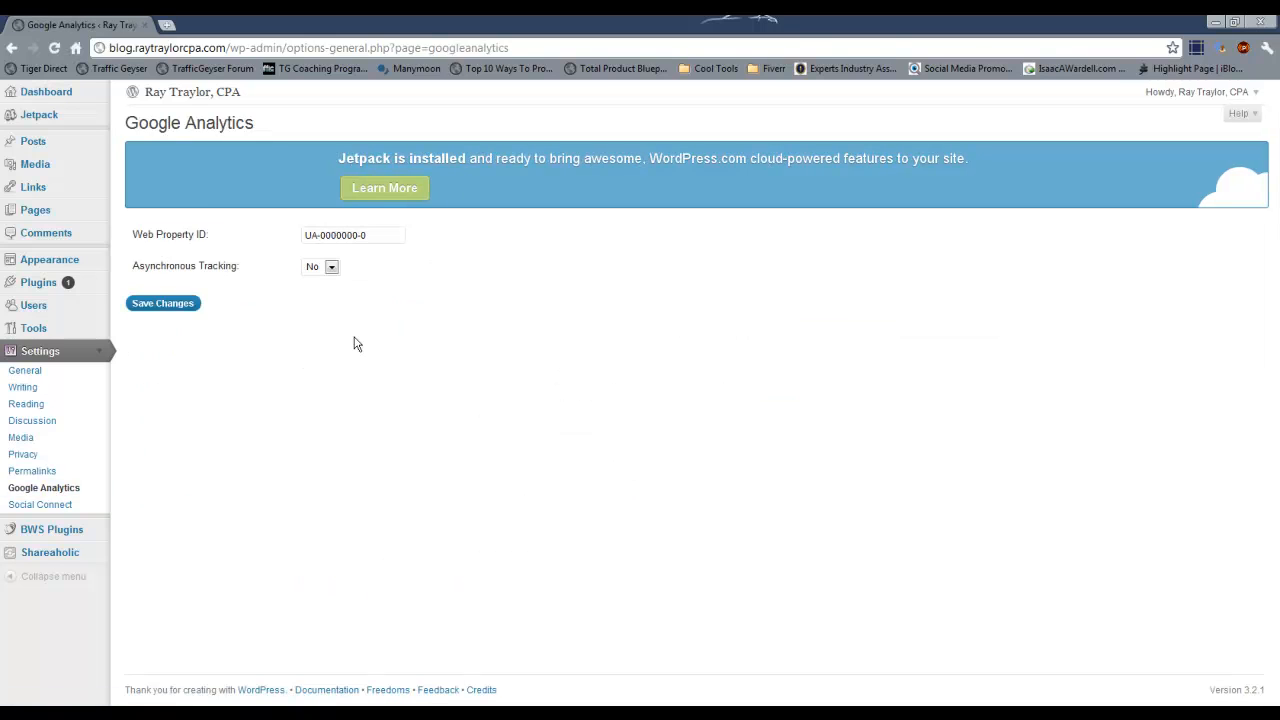
pyautogui.click(353, 235)
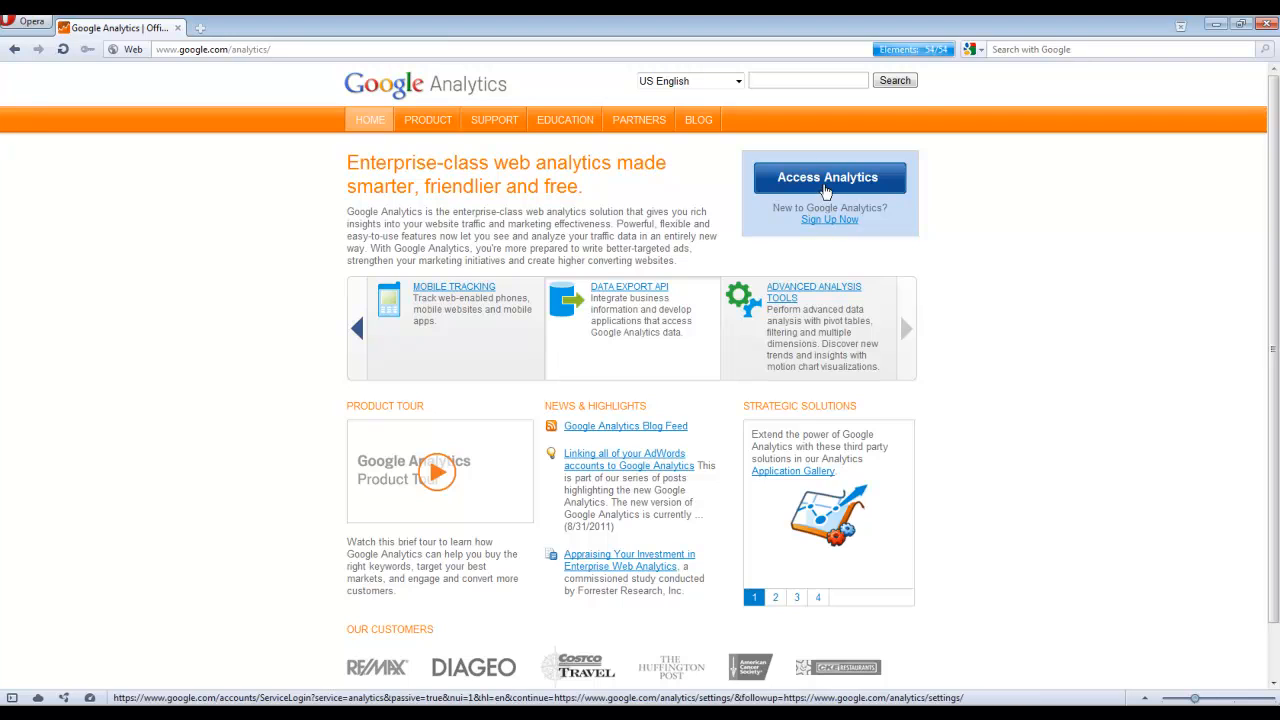
# Step: Access Google Analytics, choose Sign Up, and focus the Website's URL field
pyautogui.click(829, 177)
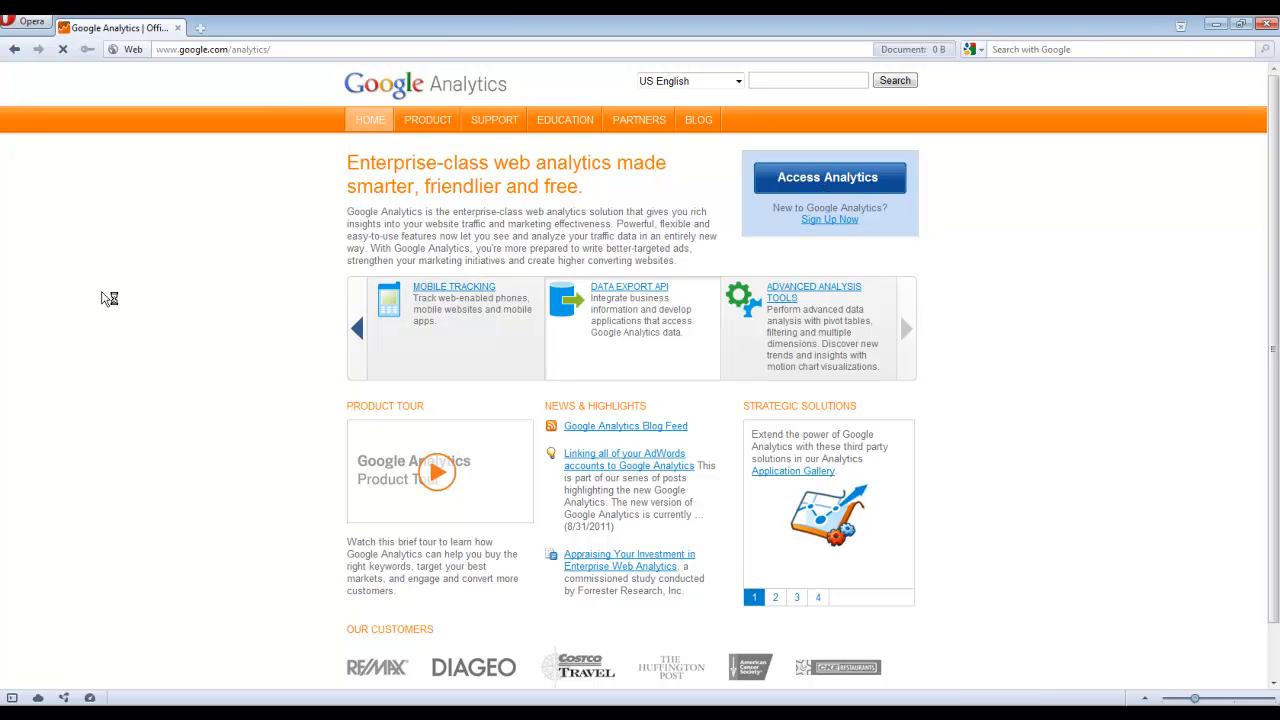
pyautogui.click(829, 177)
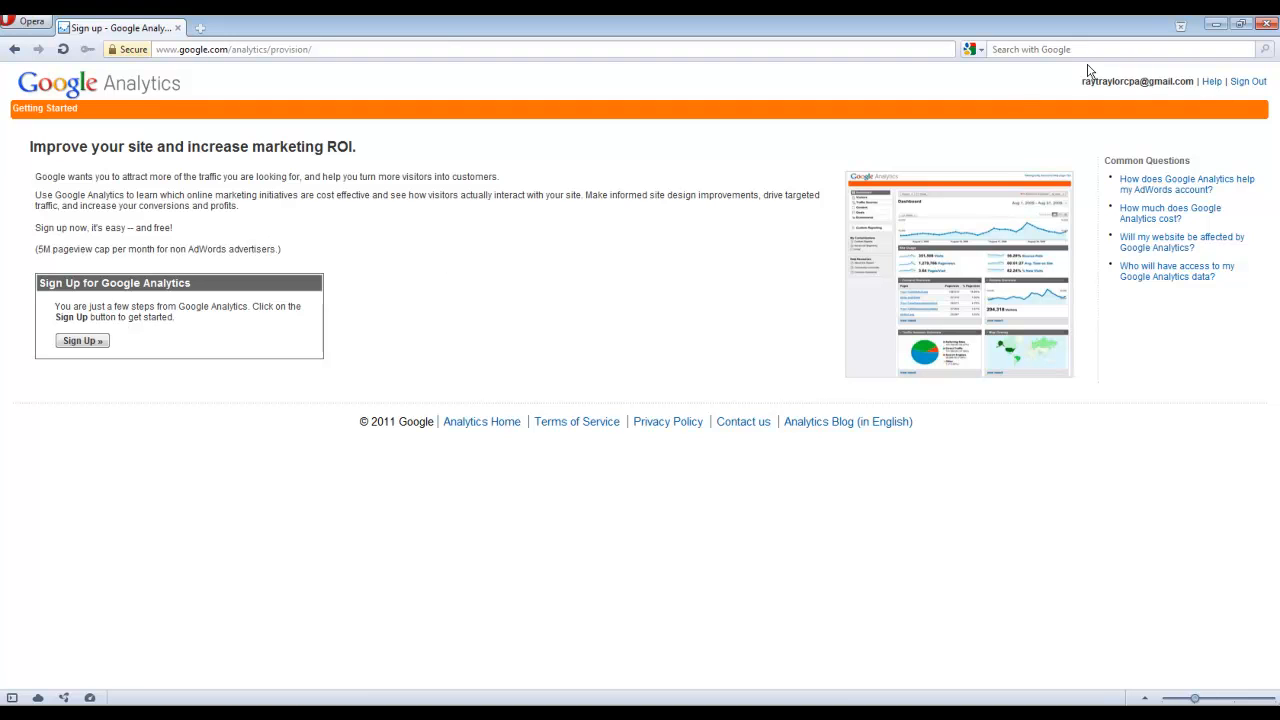
pyautogui.click(82, 341)
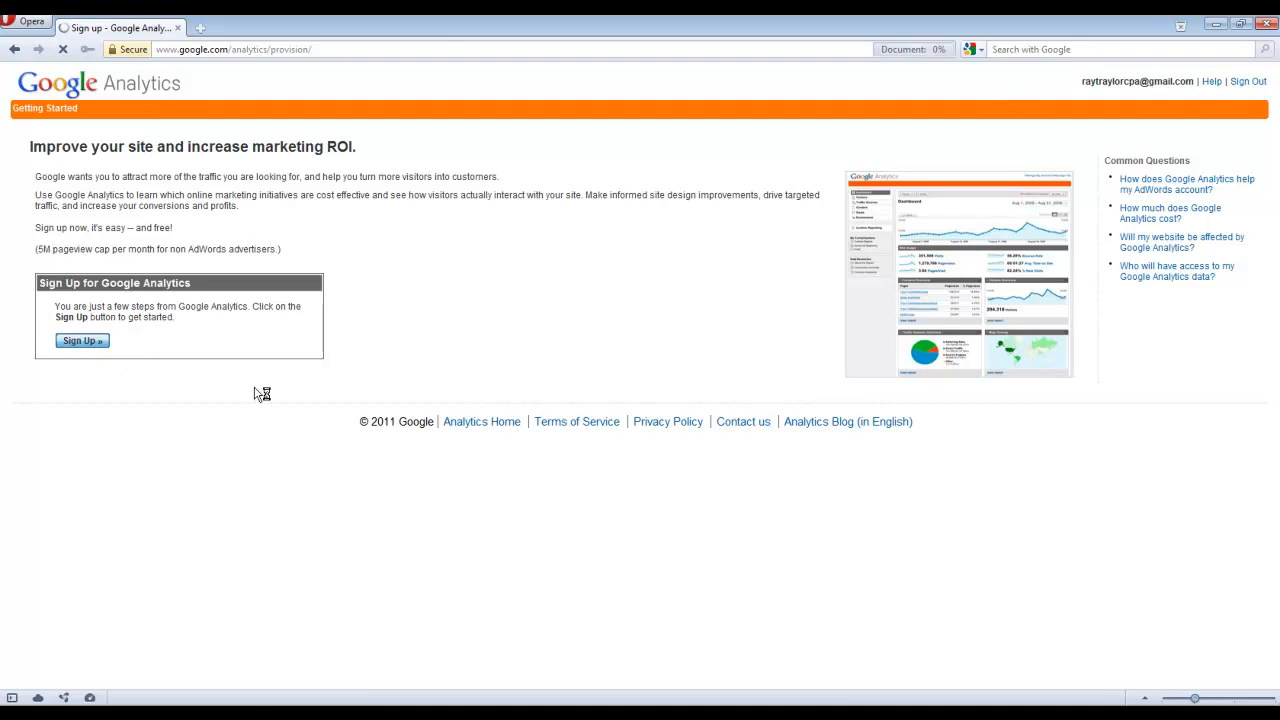
pyautogui.click(81, 340)
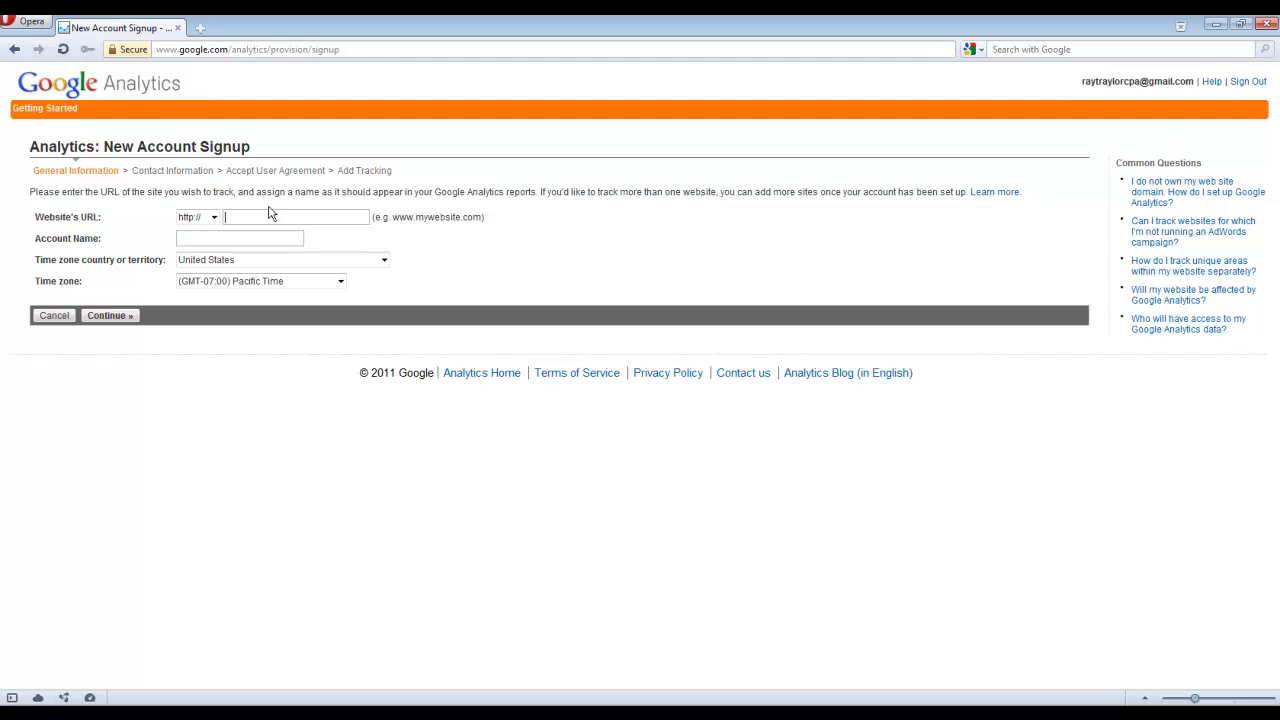
# Step: Create an Analytics account for blog.raytraylorcpa.com with contact 'Ray', accepting the terms
pyautogui.write('blog.raytraylor')
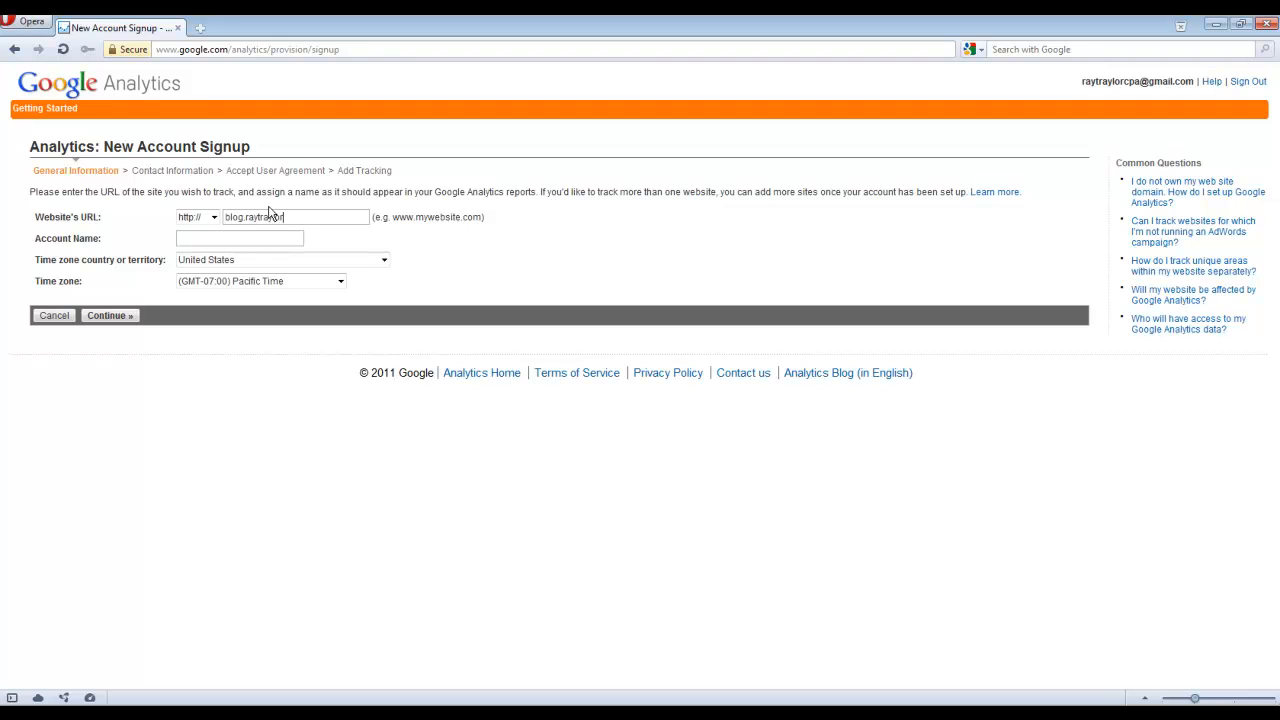
pyautogui.write('blog.raytraylorcpa.com')
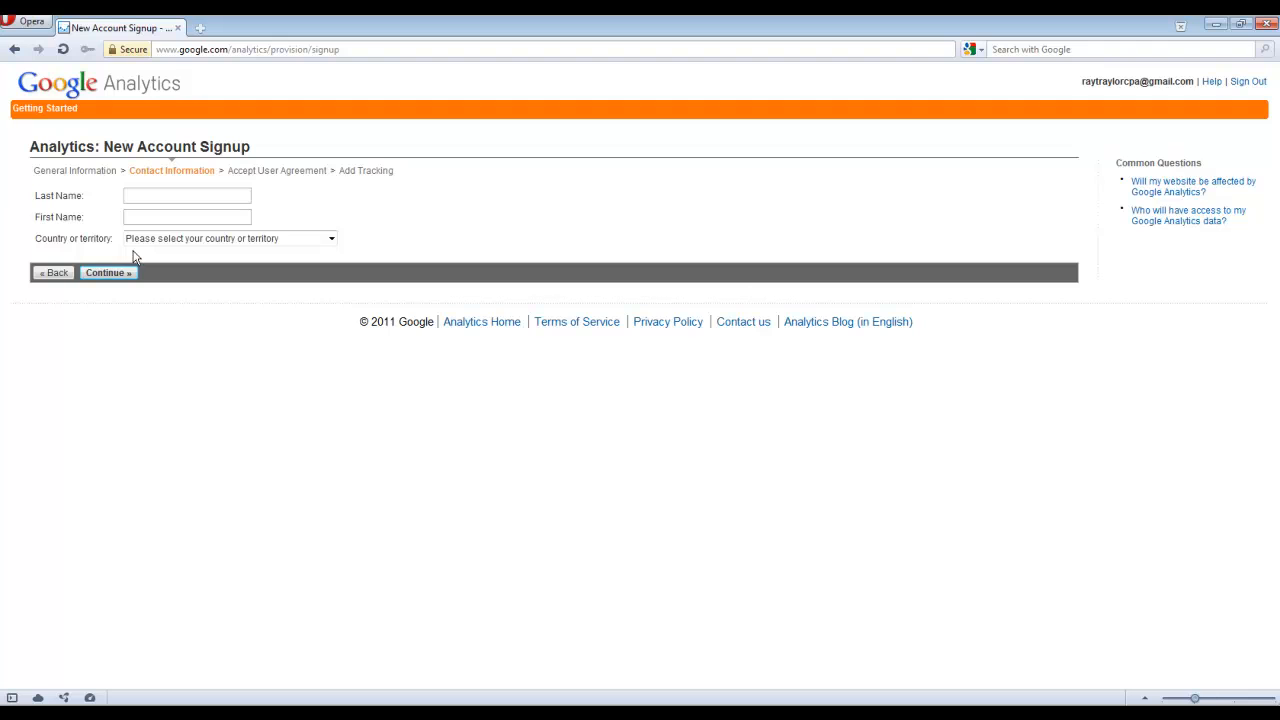
pyautogui.write('Ray')
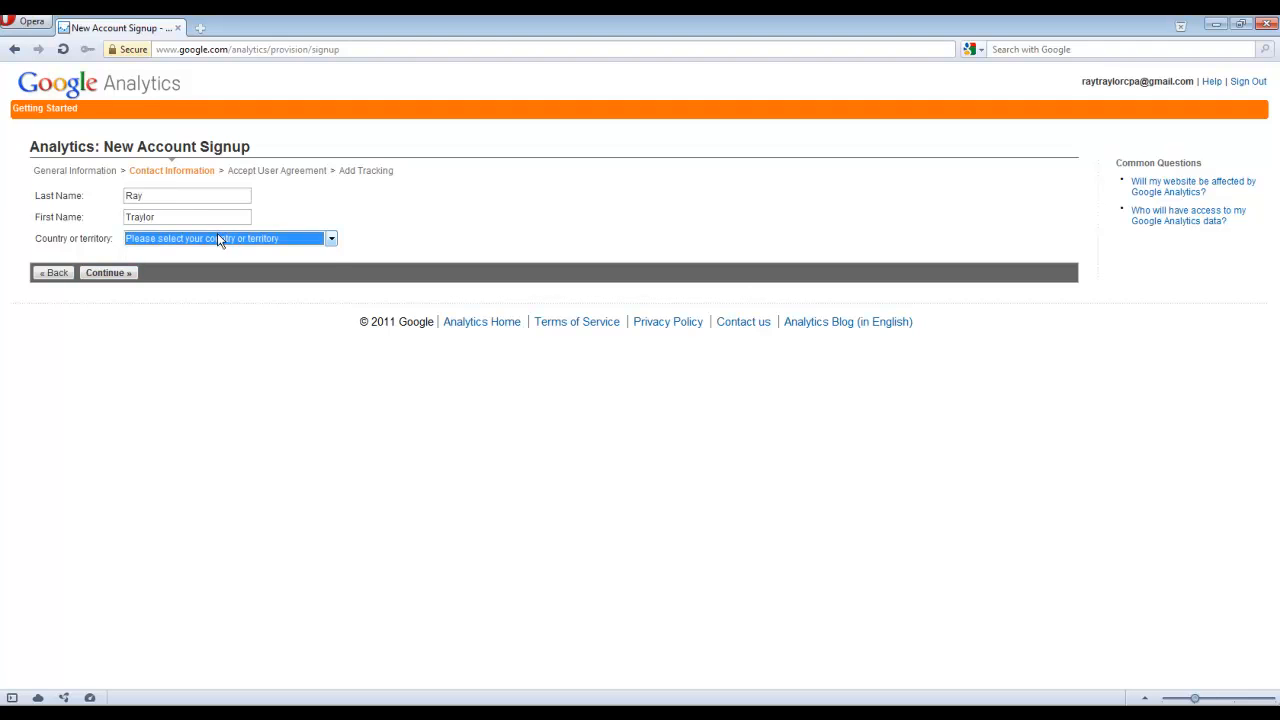
pyautogui.click(107, 272)
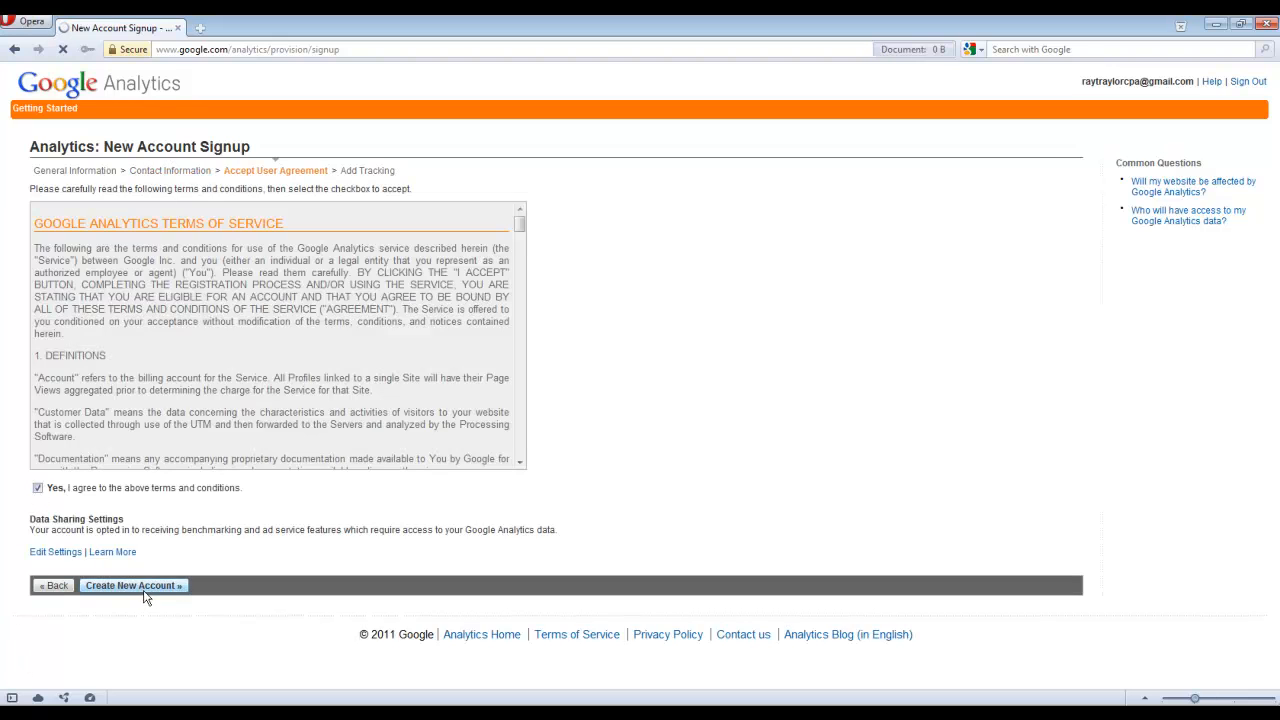
pyautogui.click(131, 585)
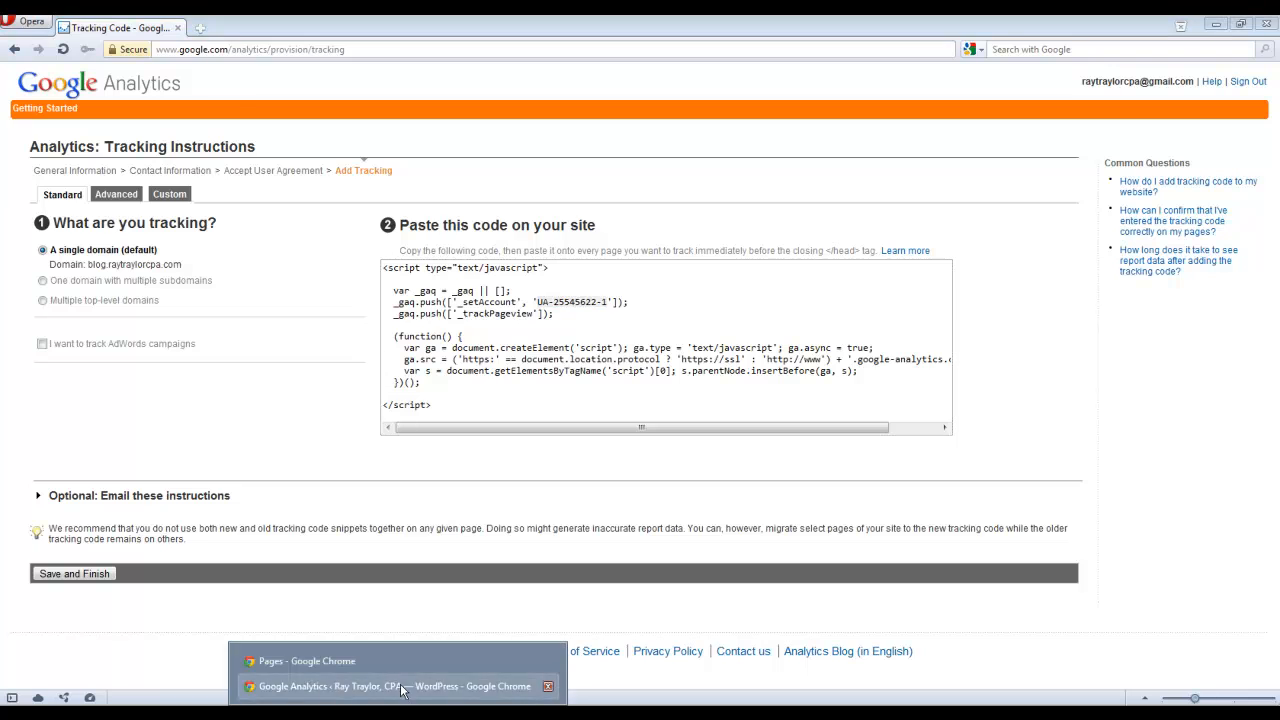
# Step: Note tracking ID UA-25545622-1 and switch back to the WordPress plugin settings
pyautogui.click(397, 686)
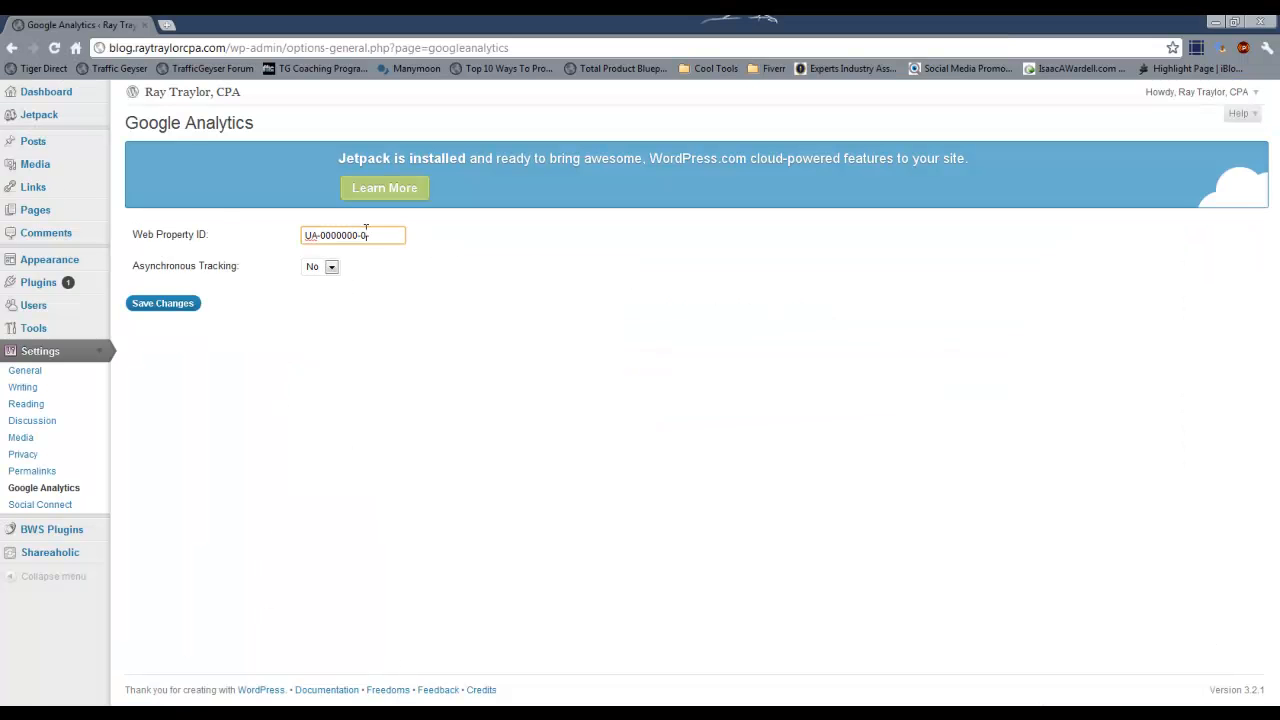
# Step: Save UA-25545622-1 as the plugin's Web Property ID, then return to Analytics
pyautogui.write('UA-25545622-1')
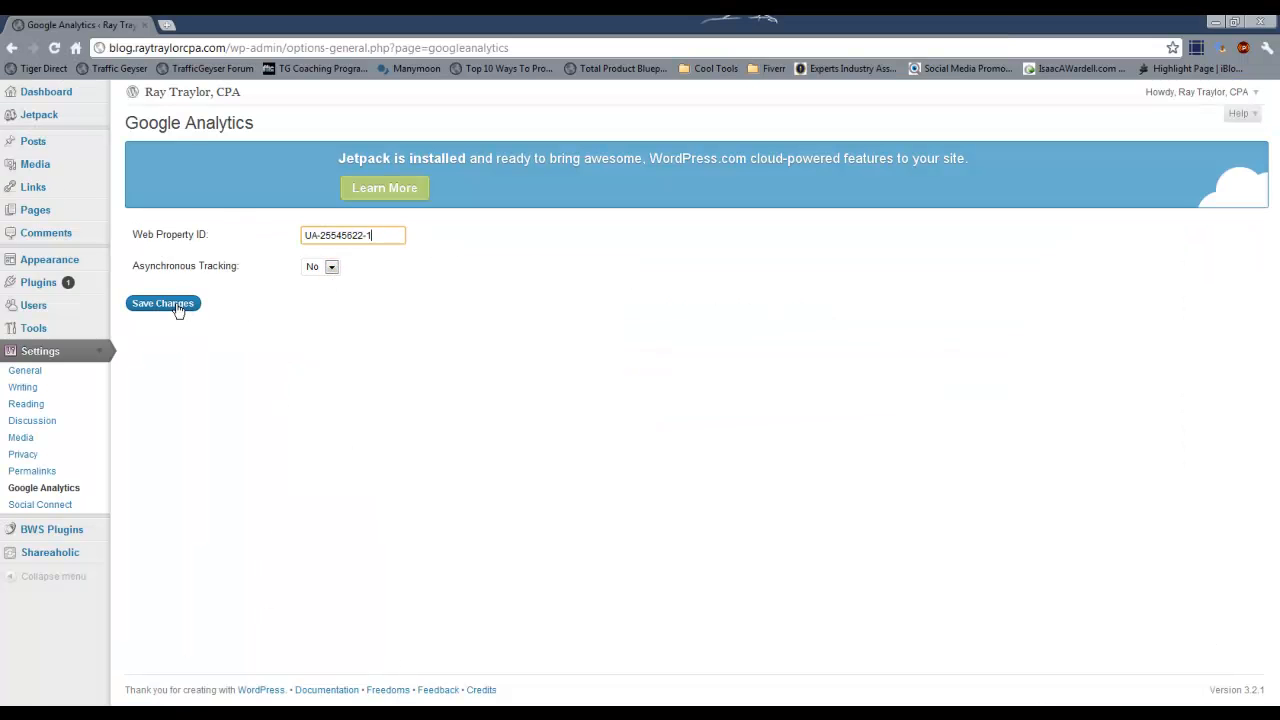
pyautogui.click(162, 303)
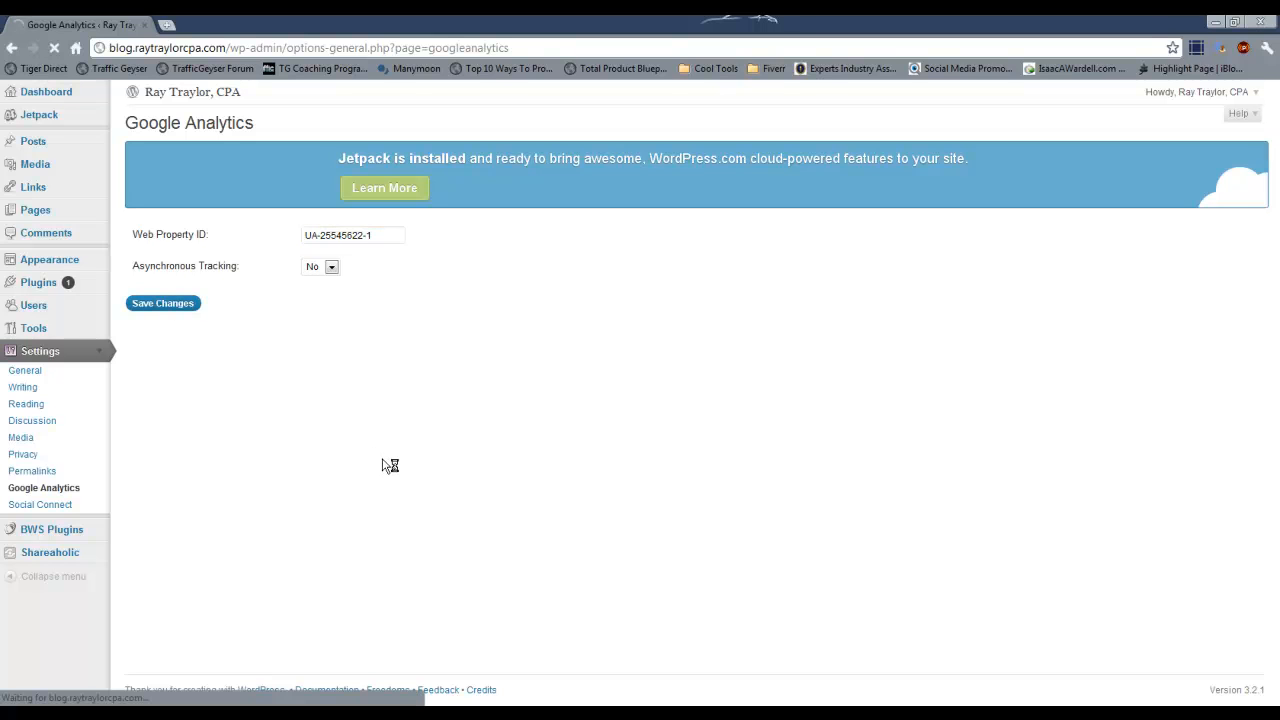
pyautogui.click(162, 303)
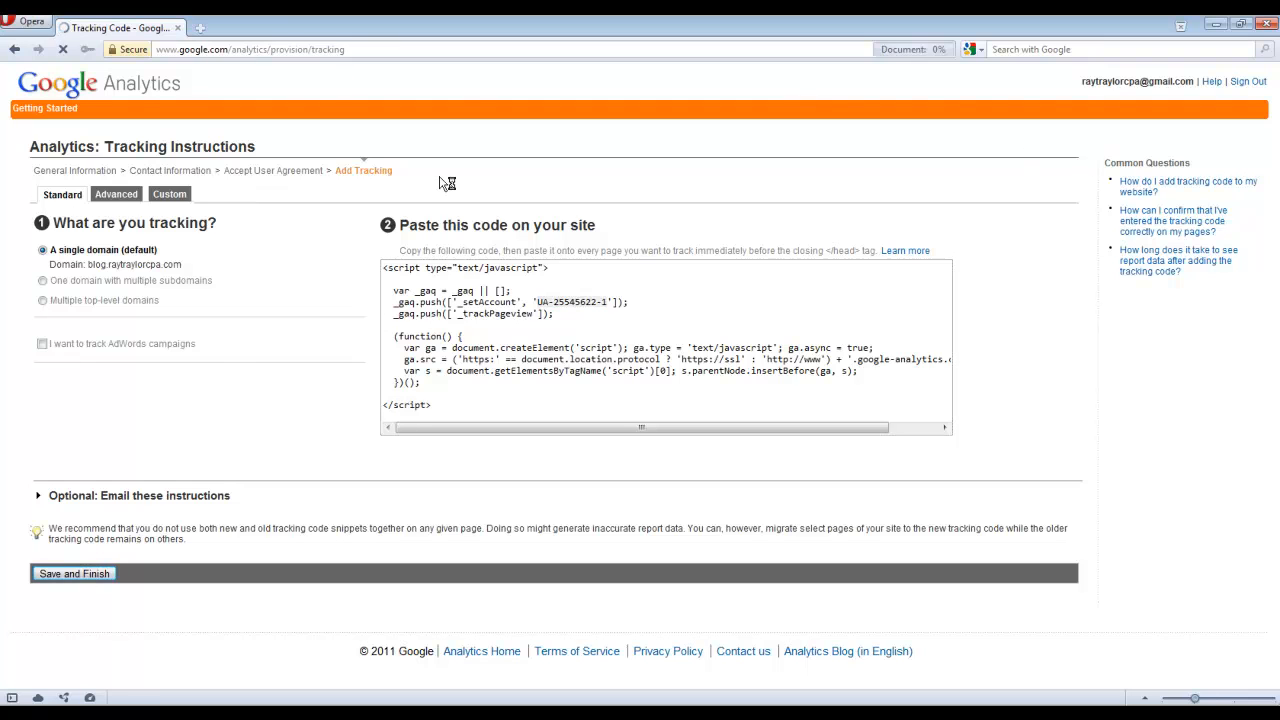
# Step: Save and finish the tracking setup to reach the account overview
pyautogui.click(74, 573)
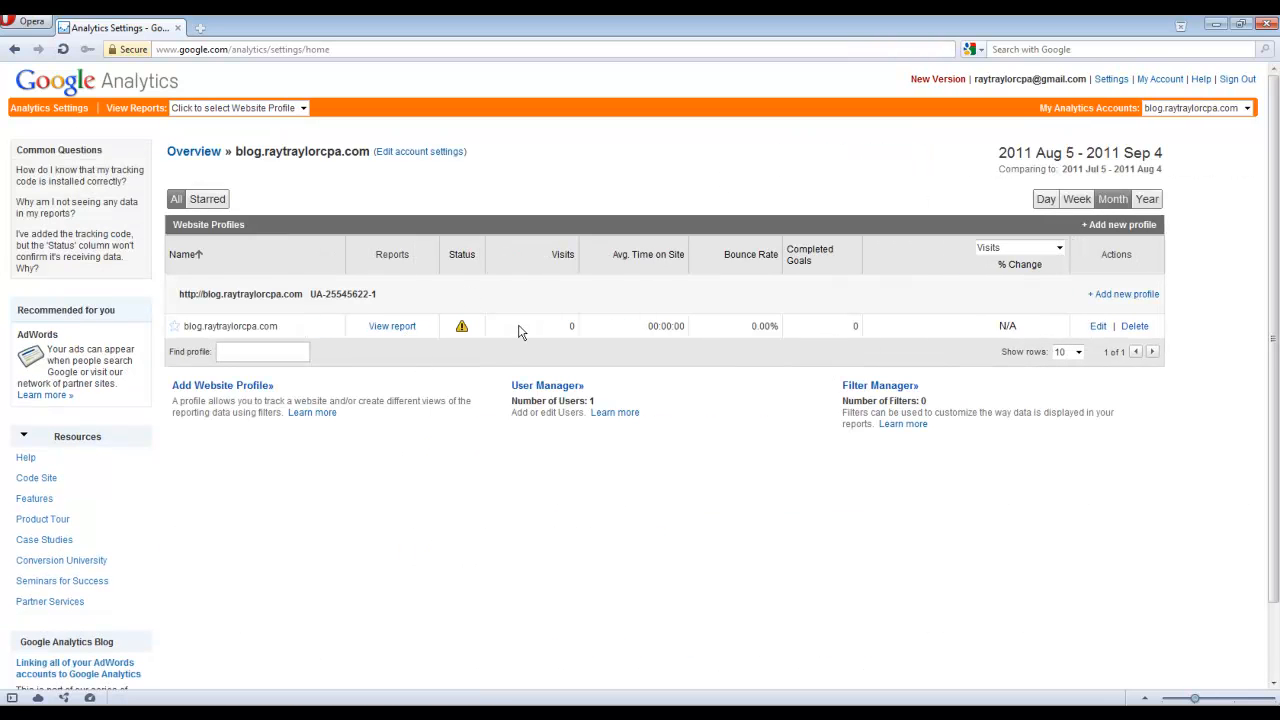
pyautogui.moveTo(673, 550)
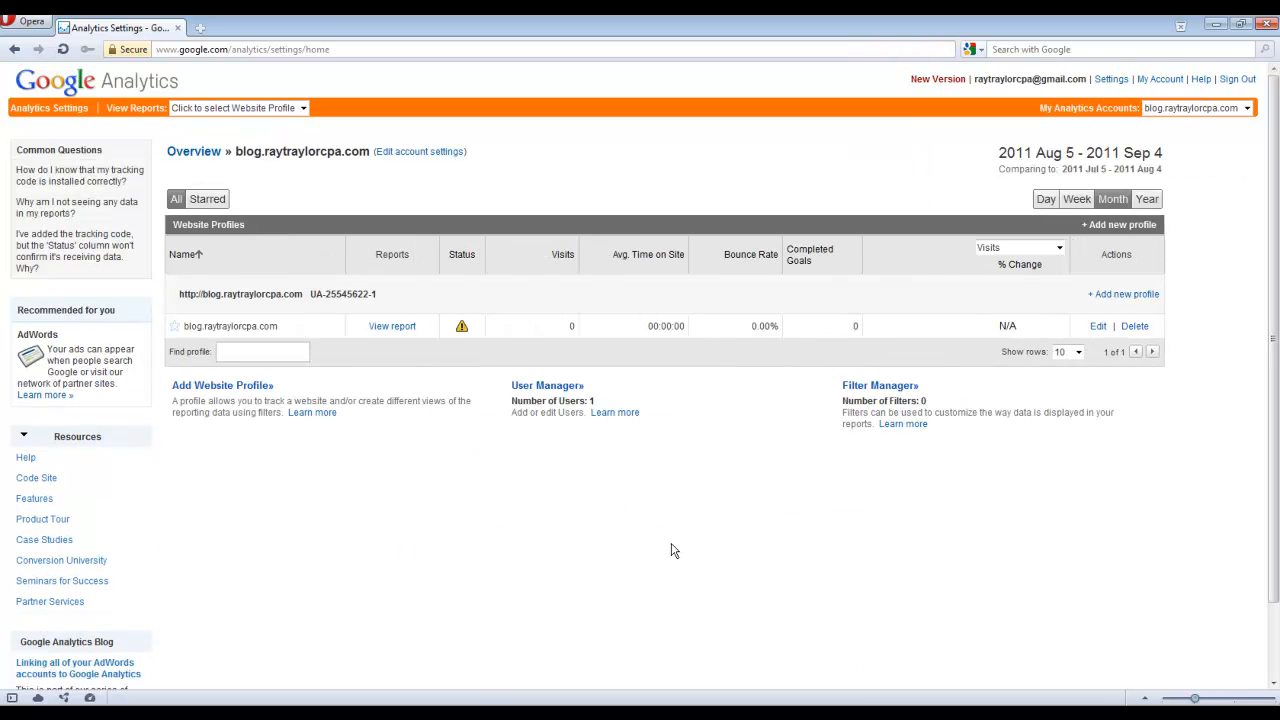
pyautogui.moveTo(778, 508)
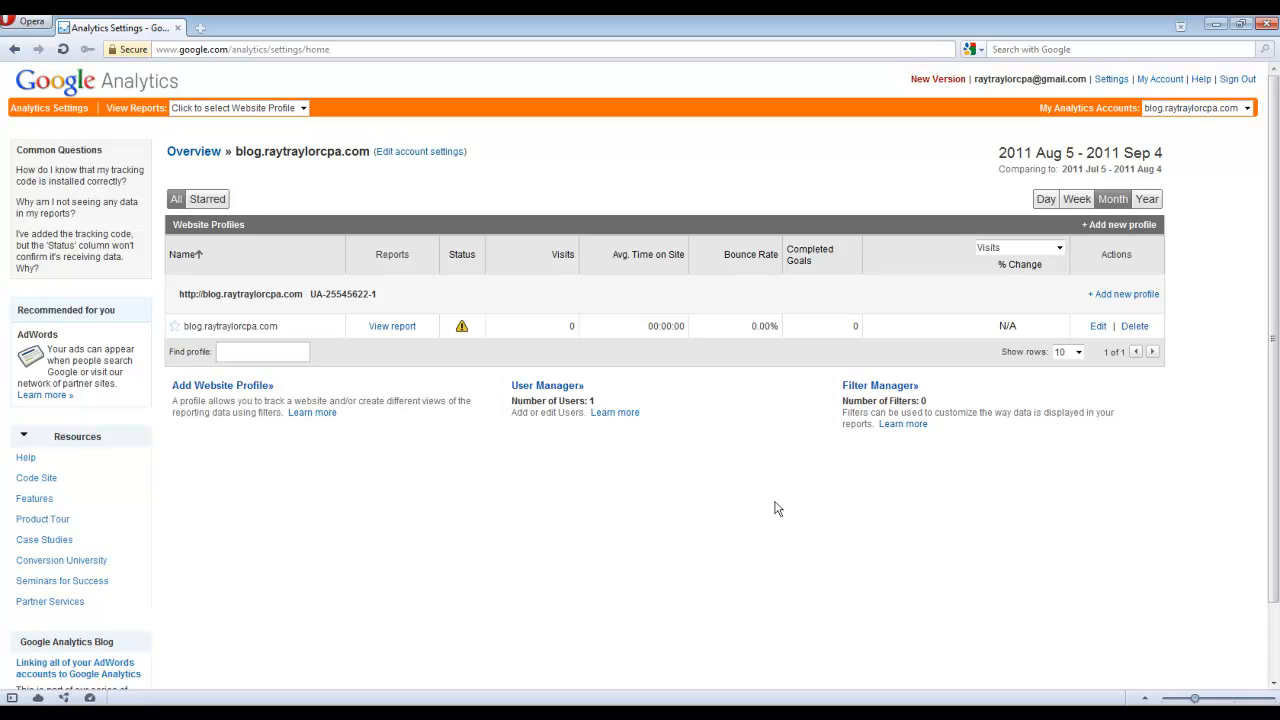